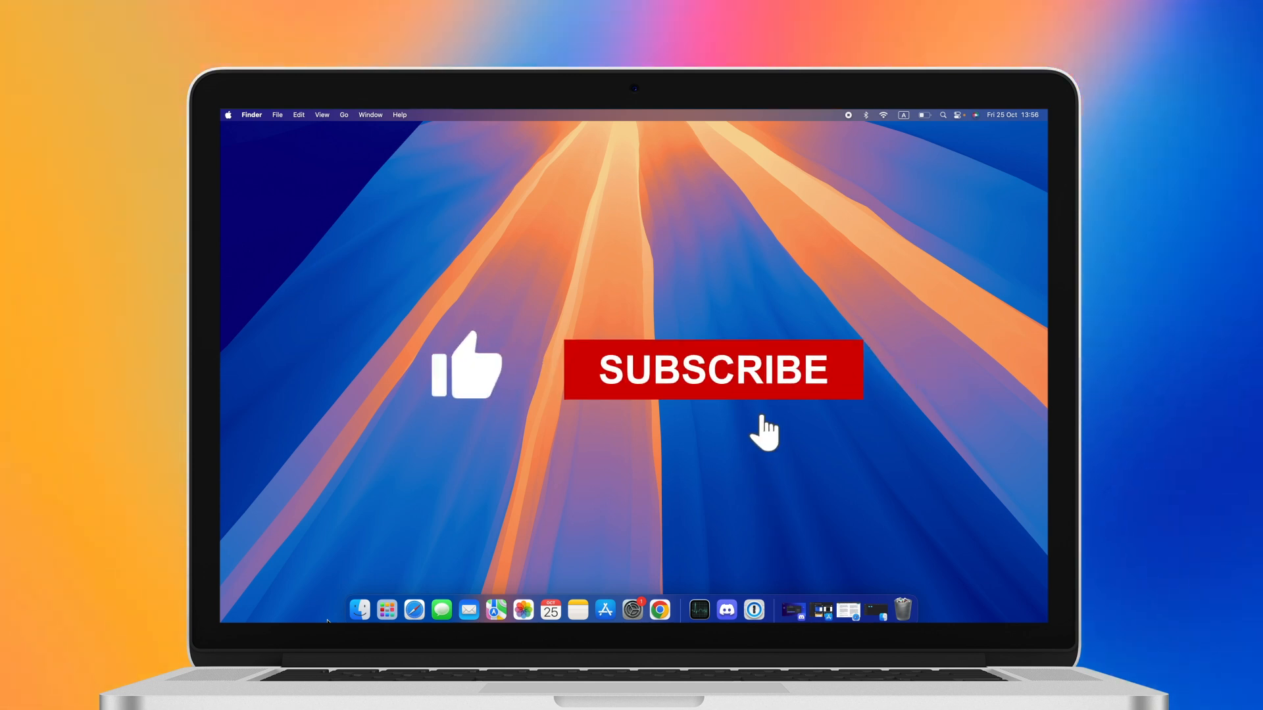
Step: Shut down the Mac from the Apple menu's Shut Down… command
click(713, 370)
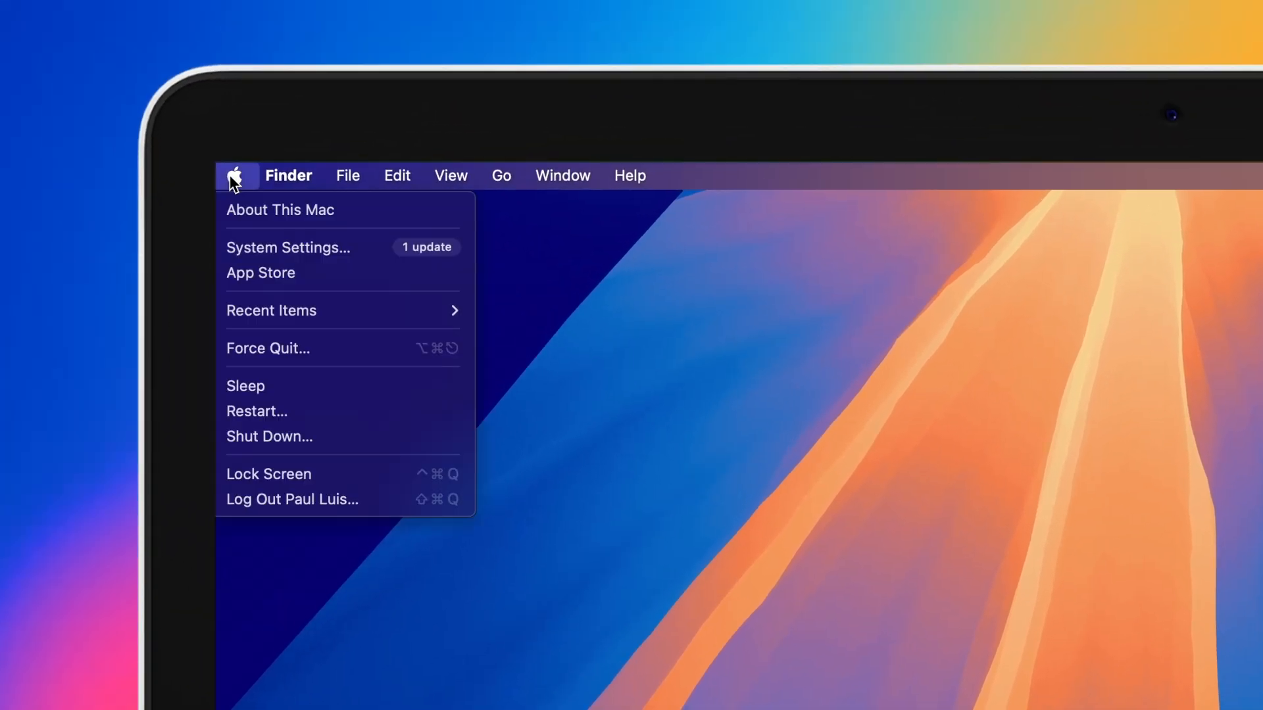
mouse_move(394, 435)
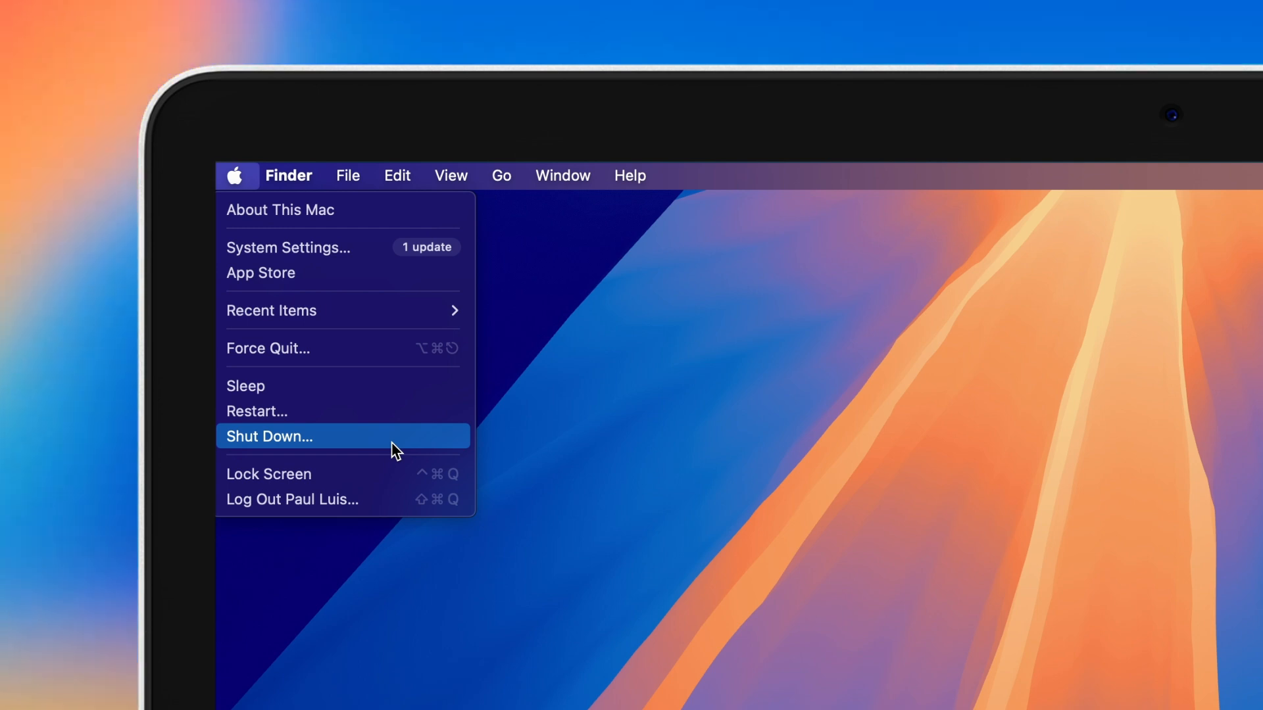
click(268, 437)
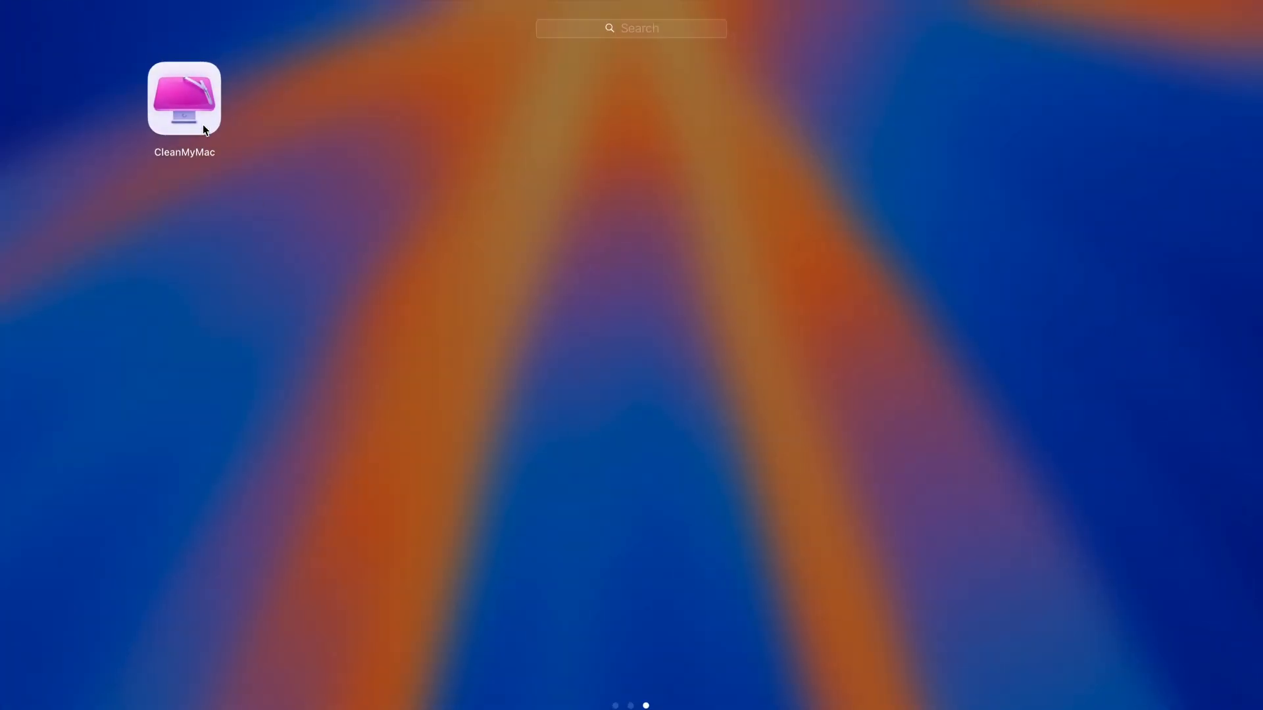
Step: Run a CleanMyMac Protection malware scan and remove the 15 recent privacy items found
double_click(184, 98)
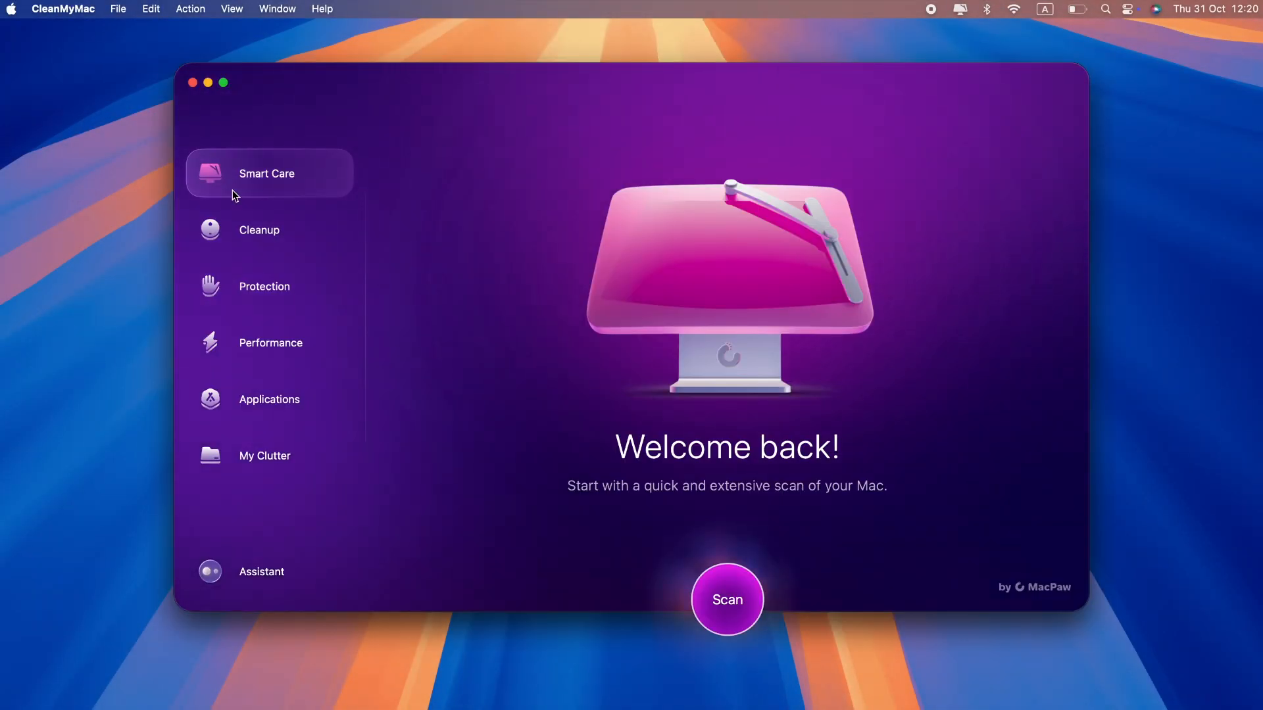
click(268, 286)
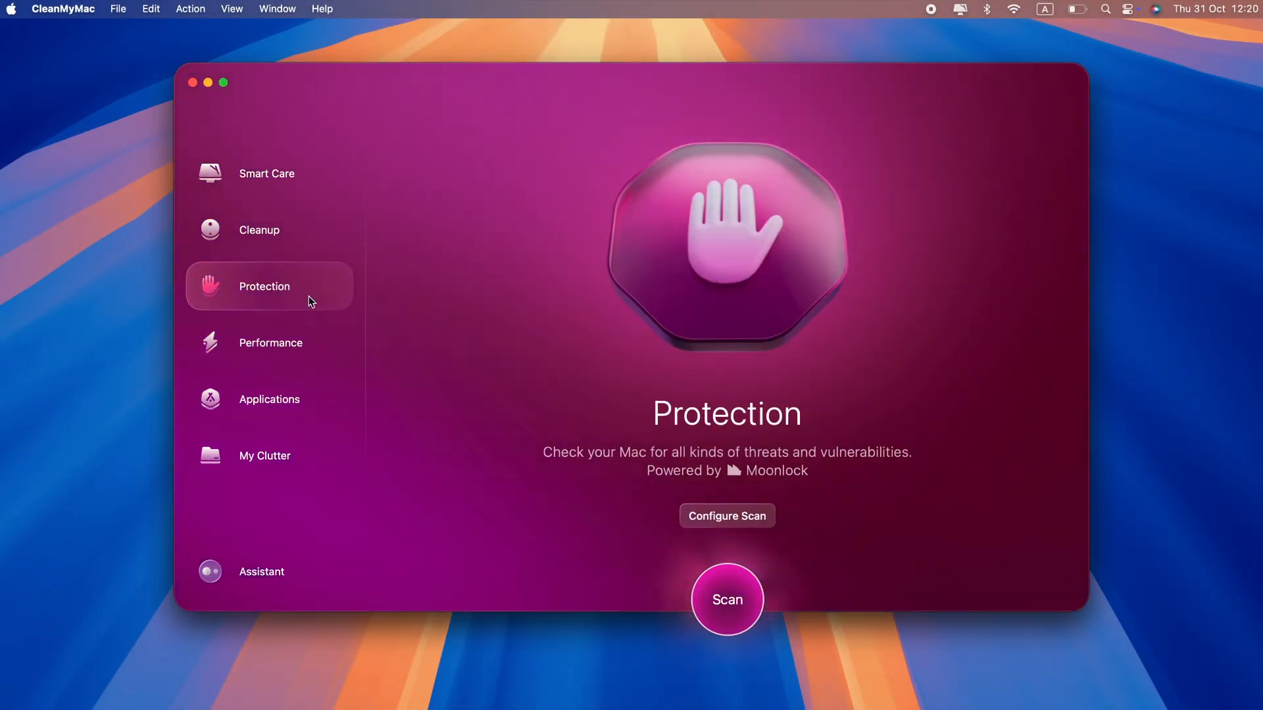
click(726, 600)
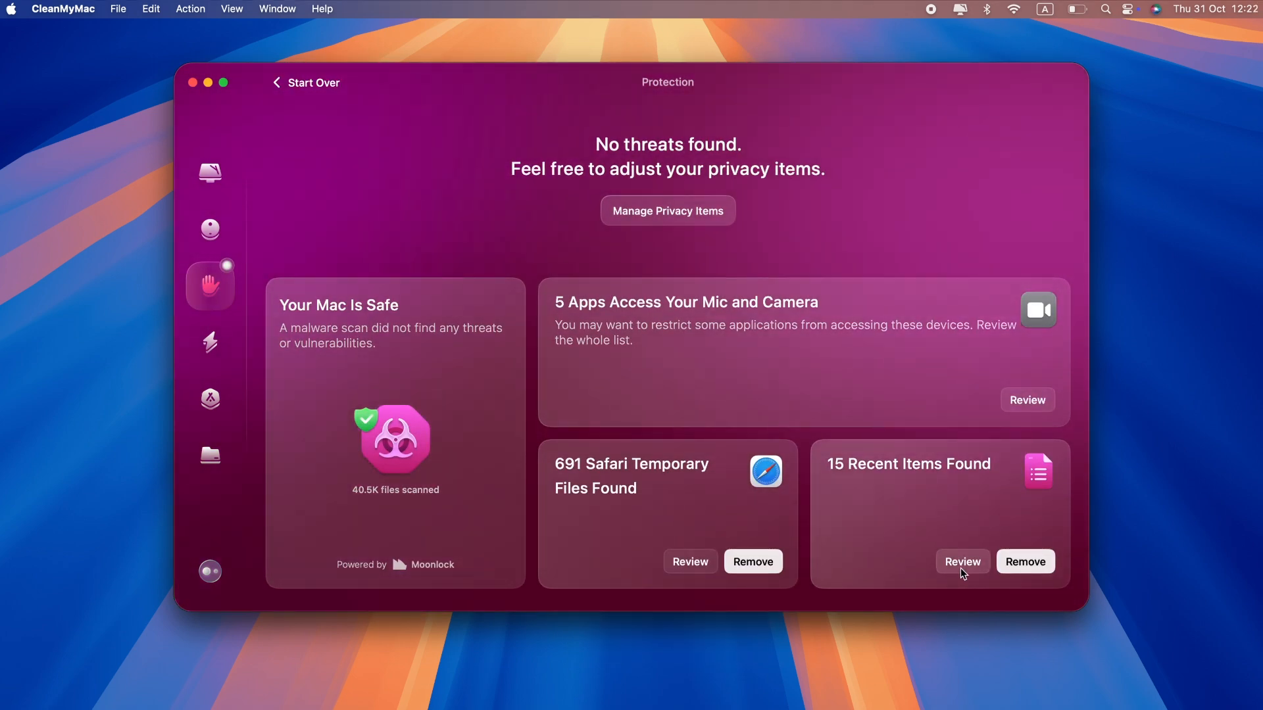
click(1025, 561)
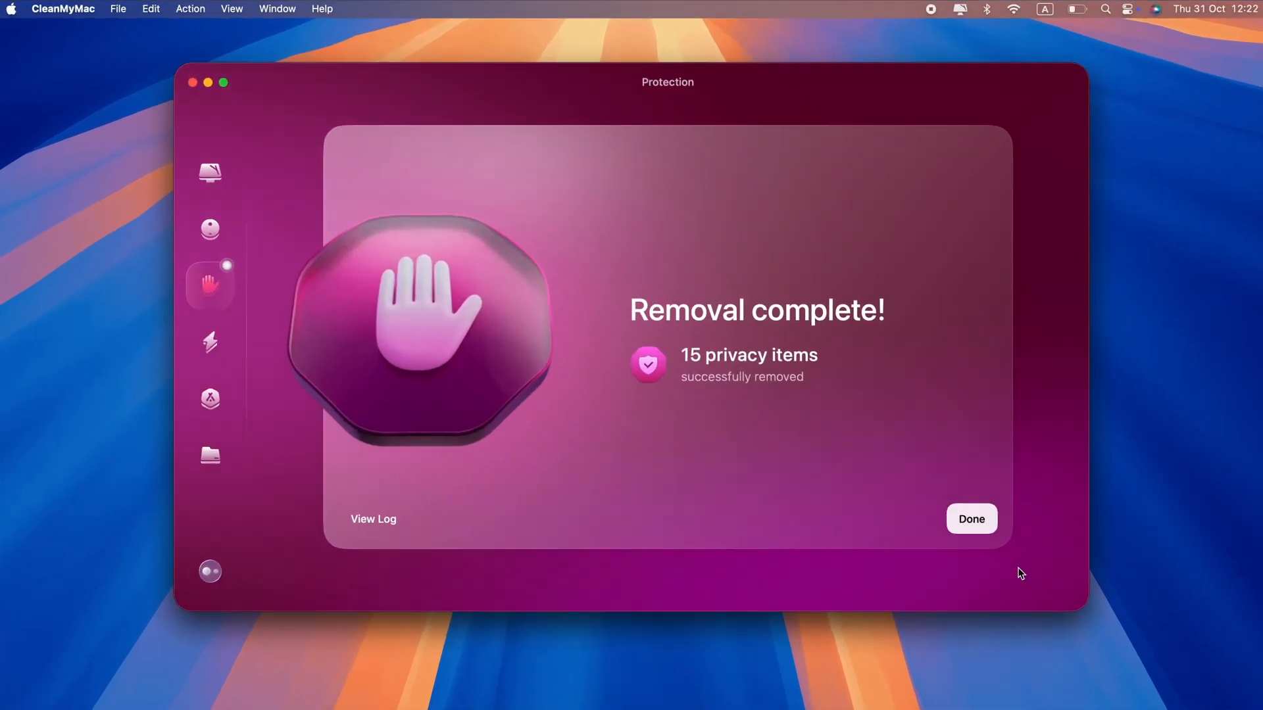
click(970, 518)
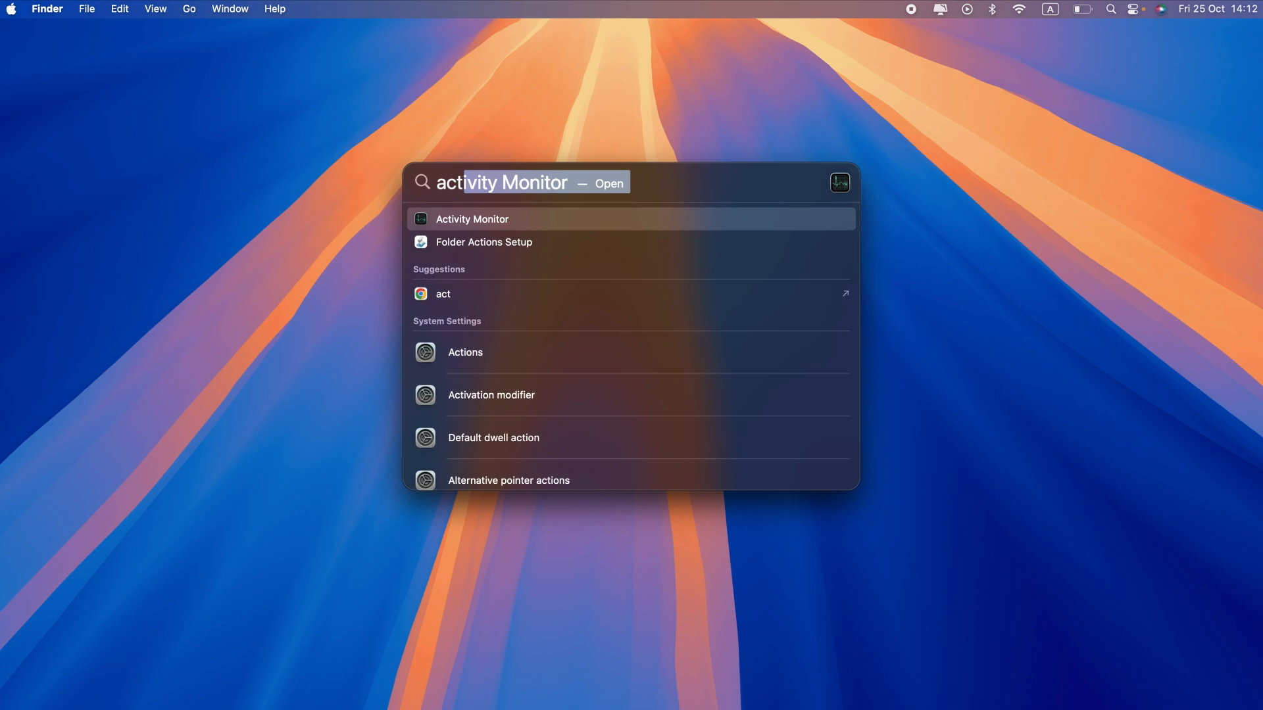
Step: Launch Activity Monitor from the Spotlight results to see running apps
click(472, 218)
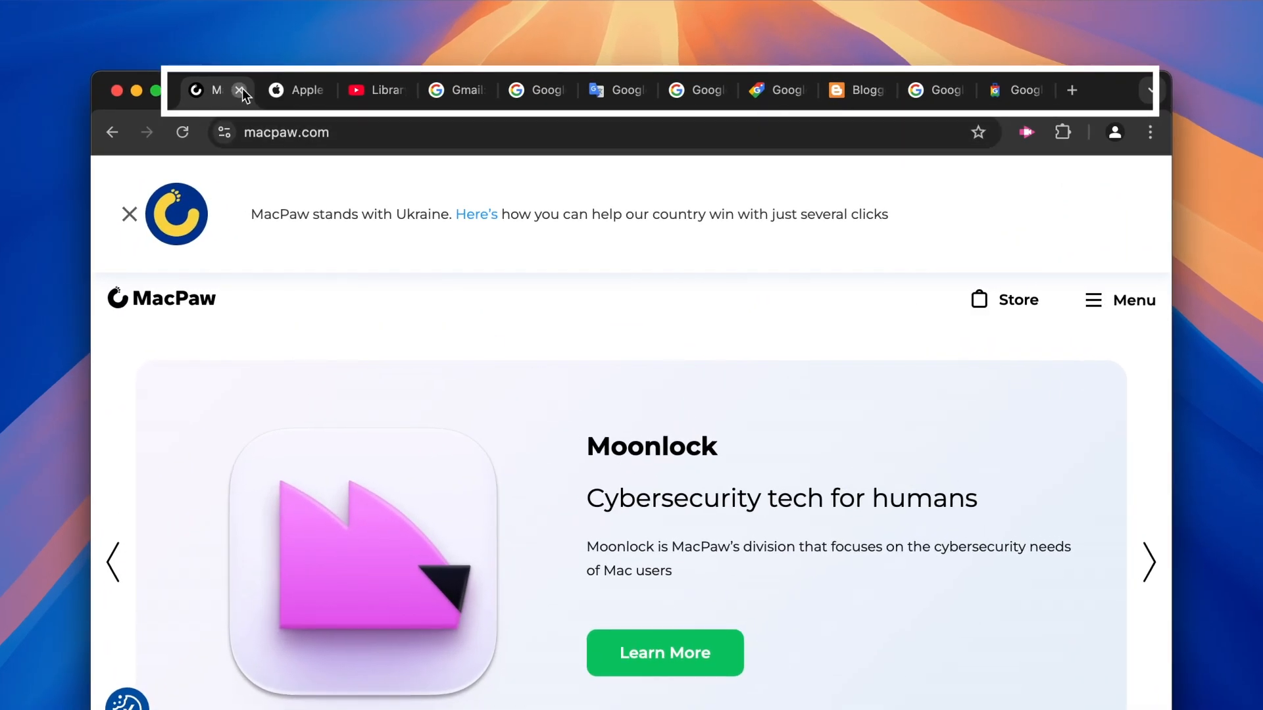
Step: Close the macpaw.com tab to reduce Chrome's open tabs
click(239, 90)
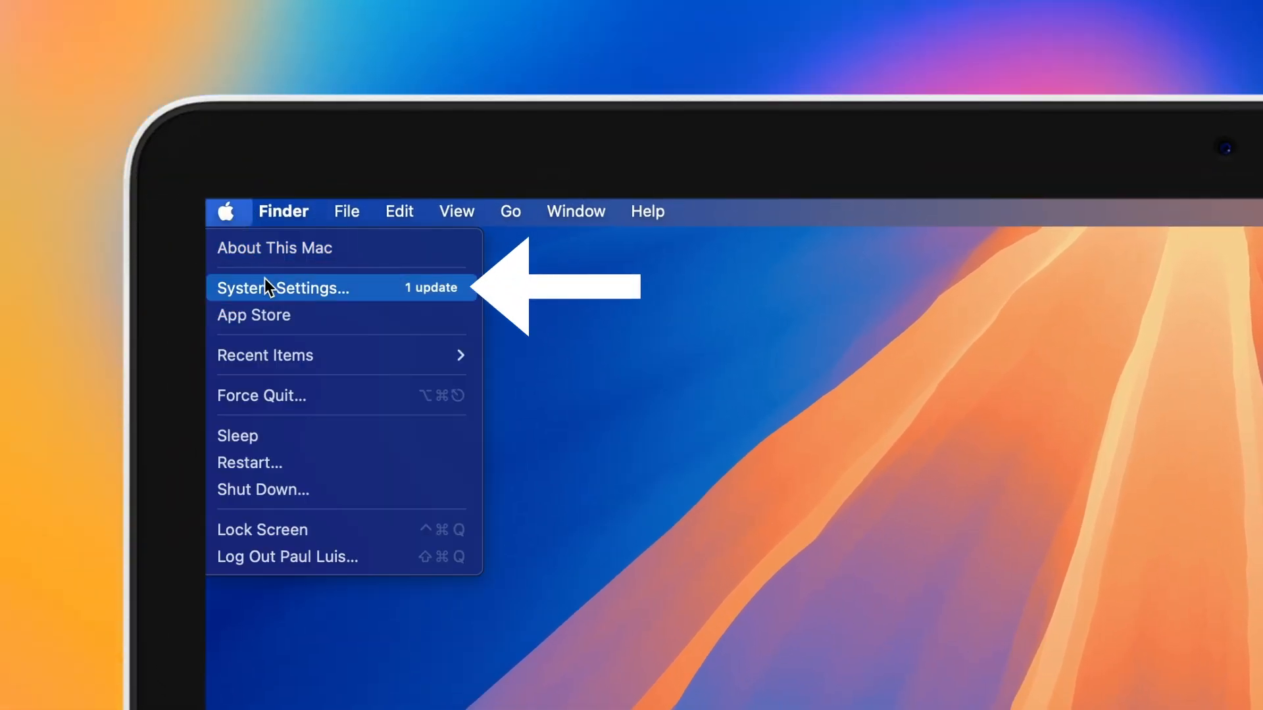
Step: In Lock Screen settings, start the screen saver after 20 minutes of inactivity
click(282, 288)
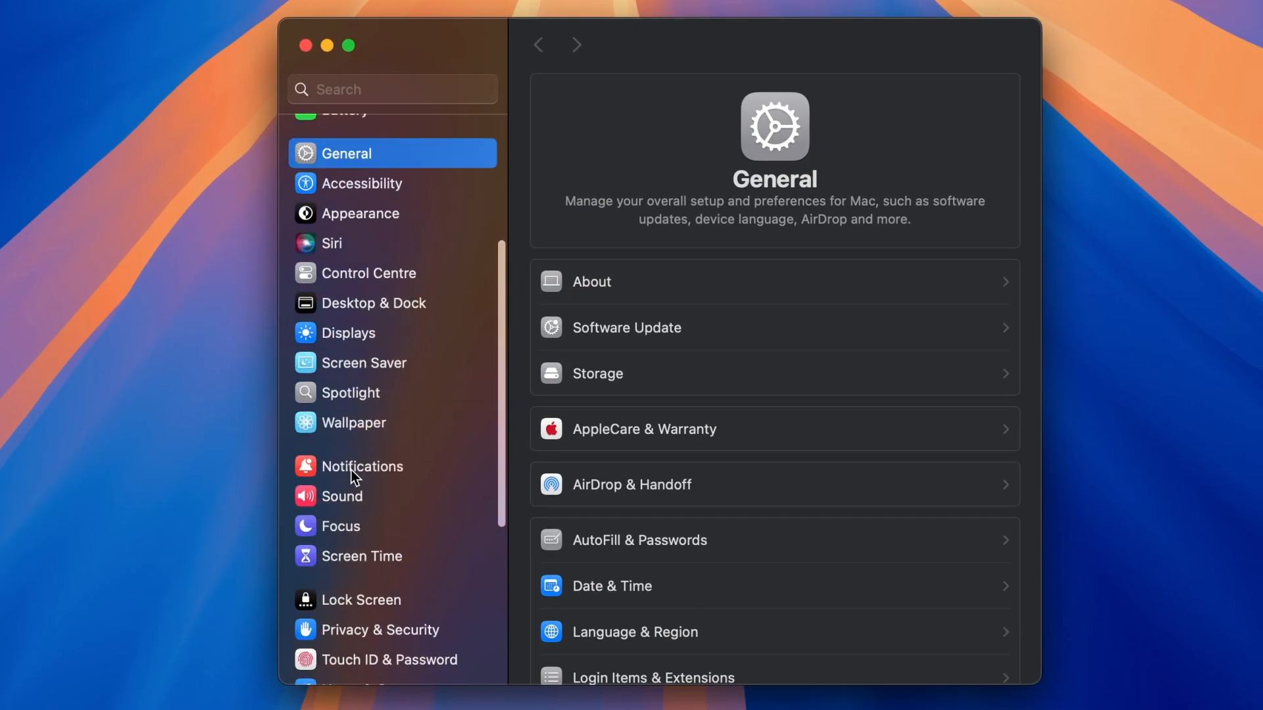
click(363, 600)
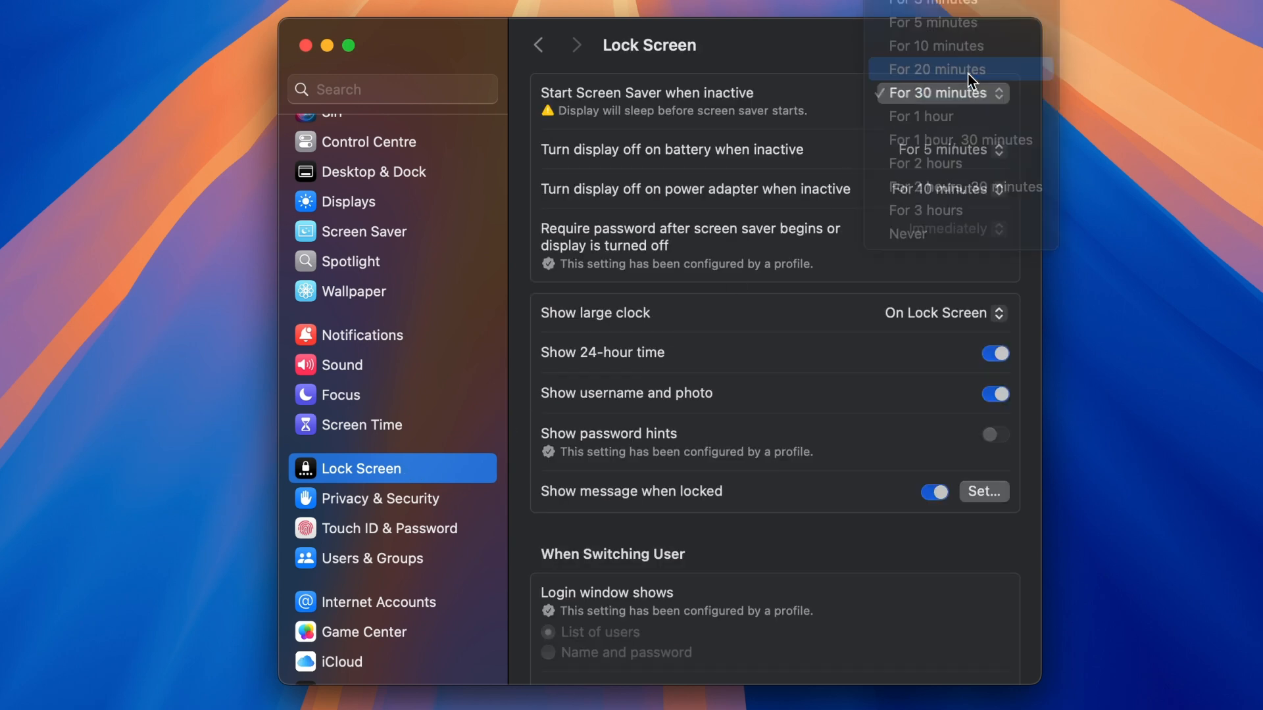
click(935, 68)
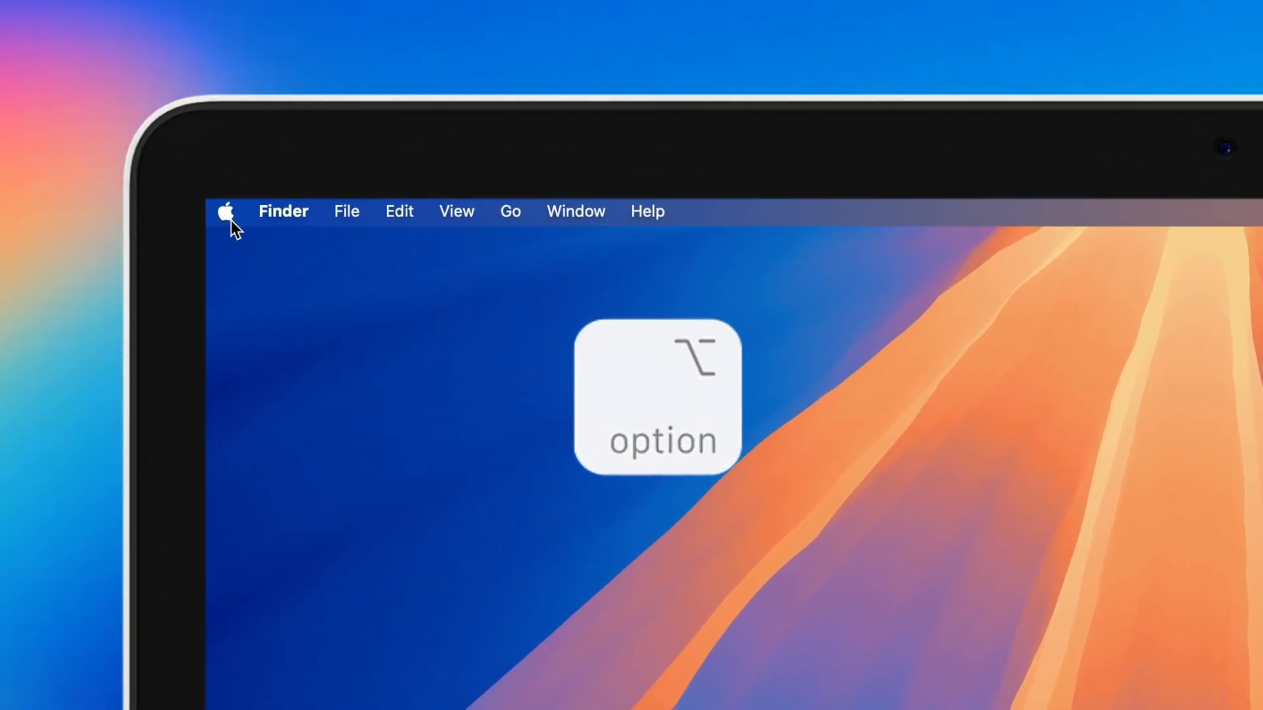
Step: Bring up System Information from the Apple menu to review hardware details
click(227, 211)
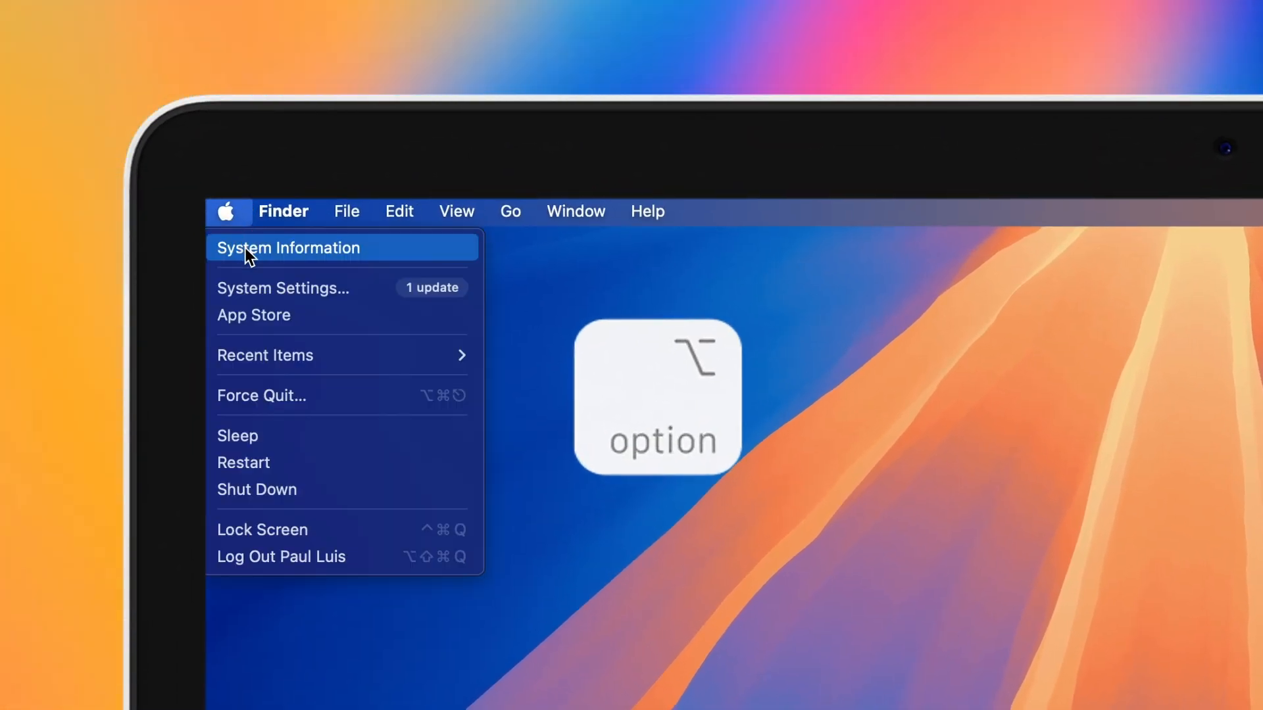
click(288, 247)
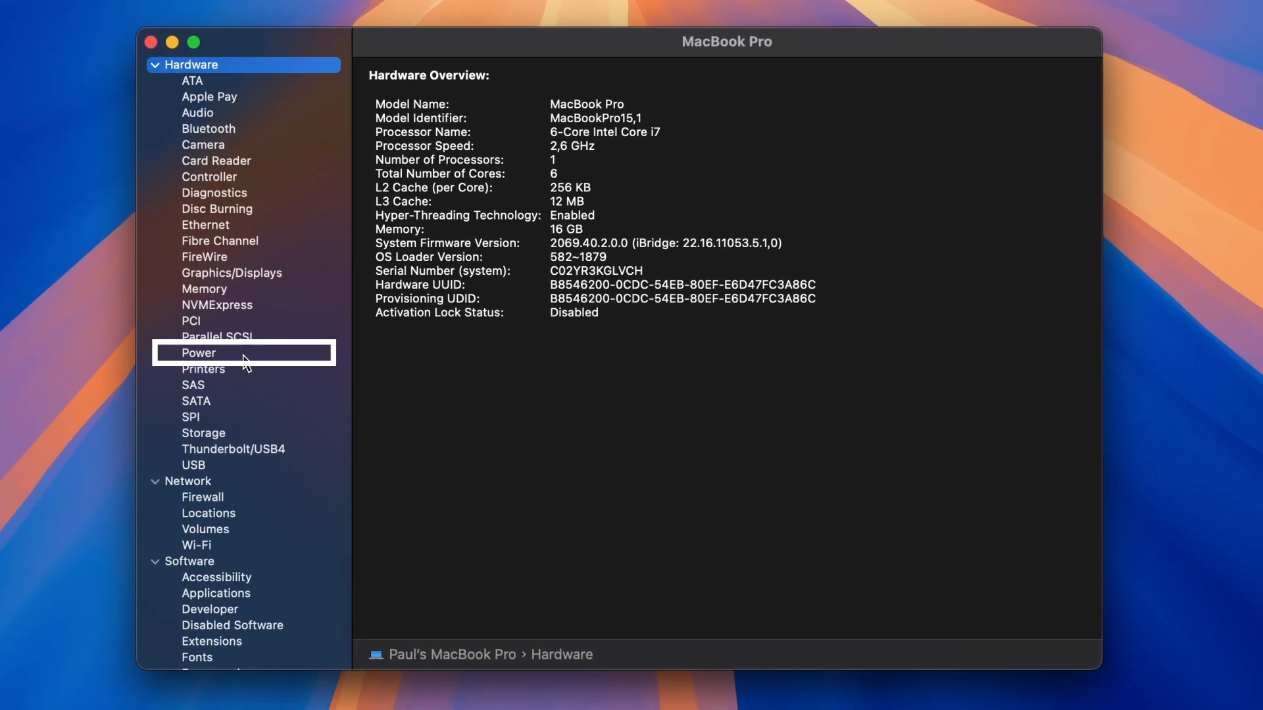
Step: View the Power section and highlight the battery cycle count of 101, condition Normal
click(199, 352)
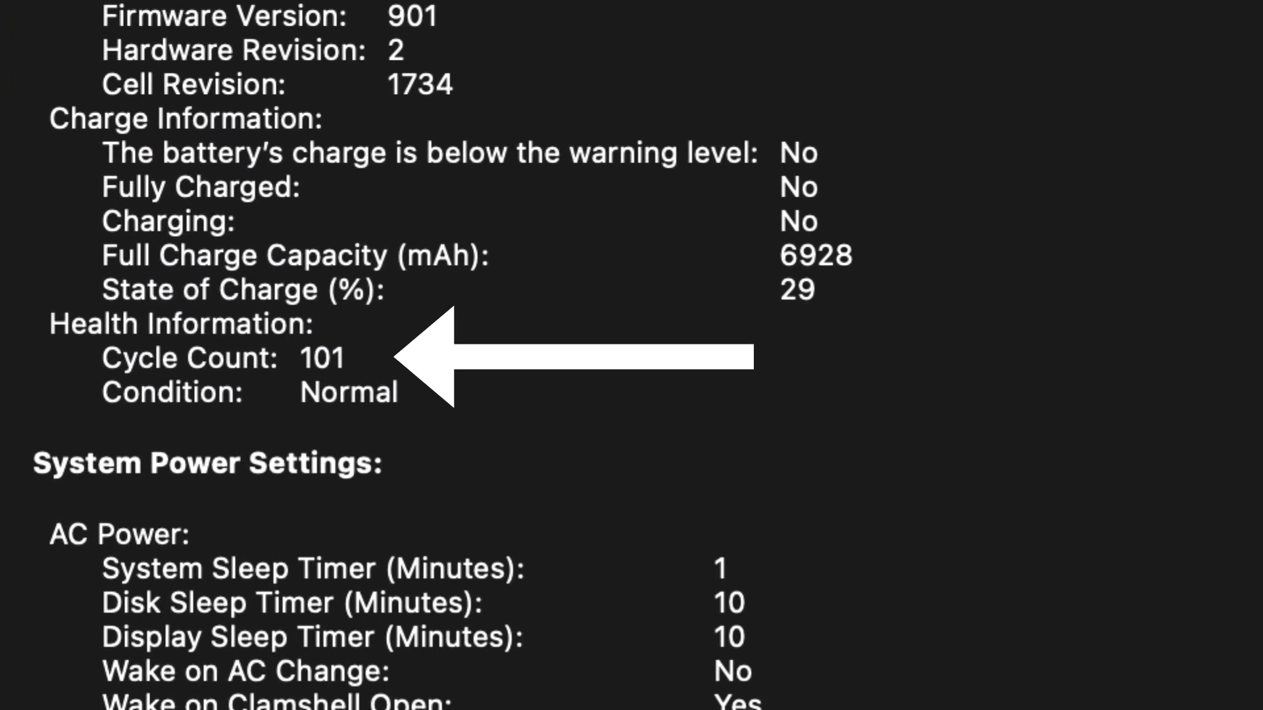
double_click(188, 358)
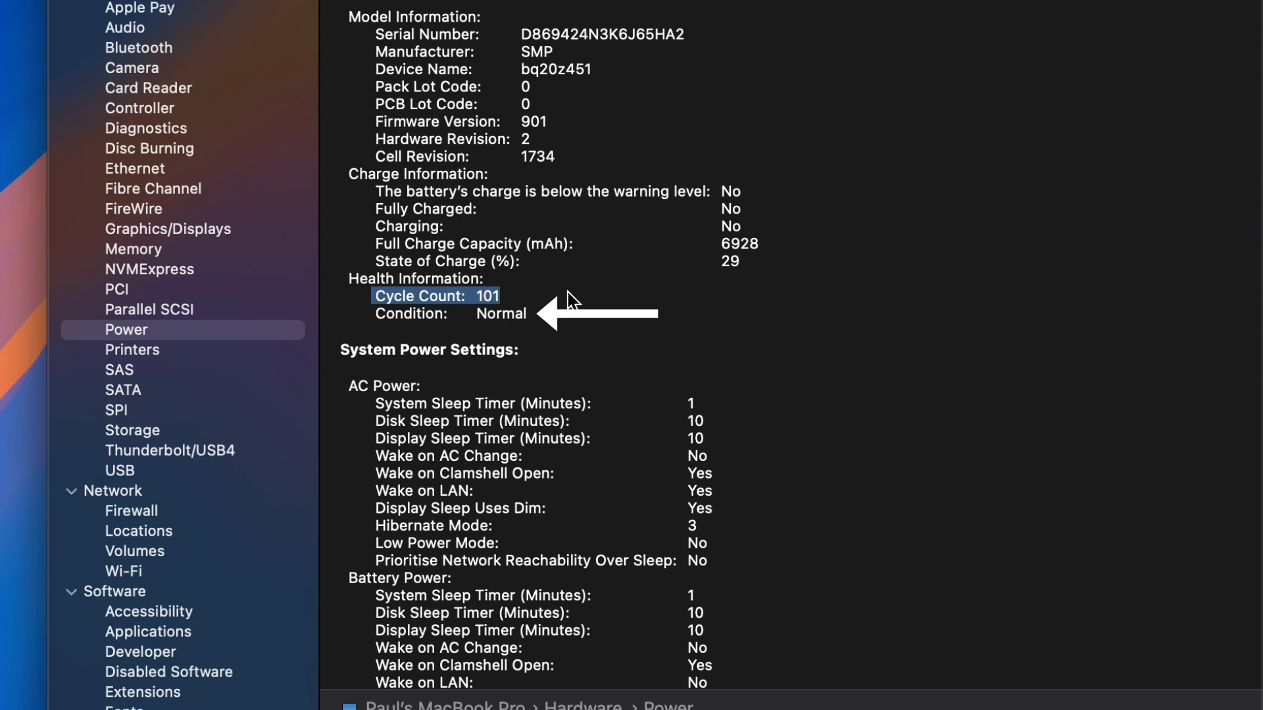
mouse_move(217, 94)
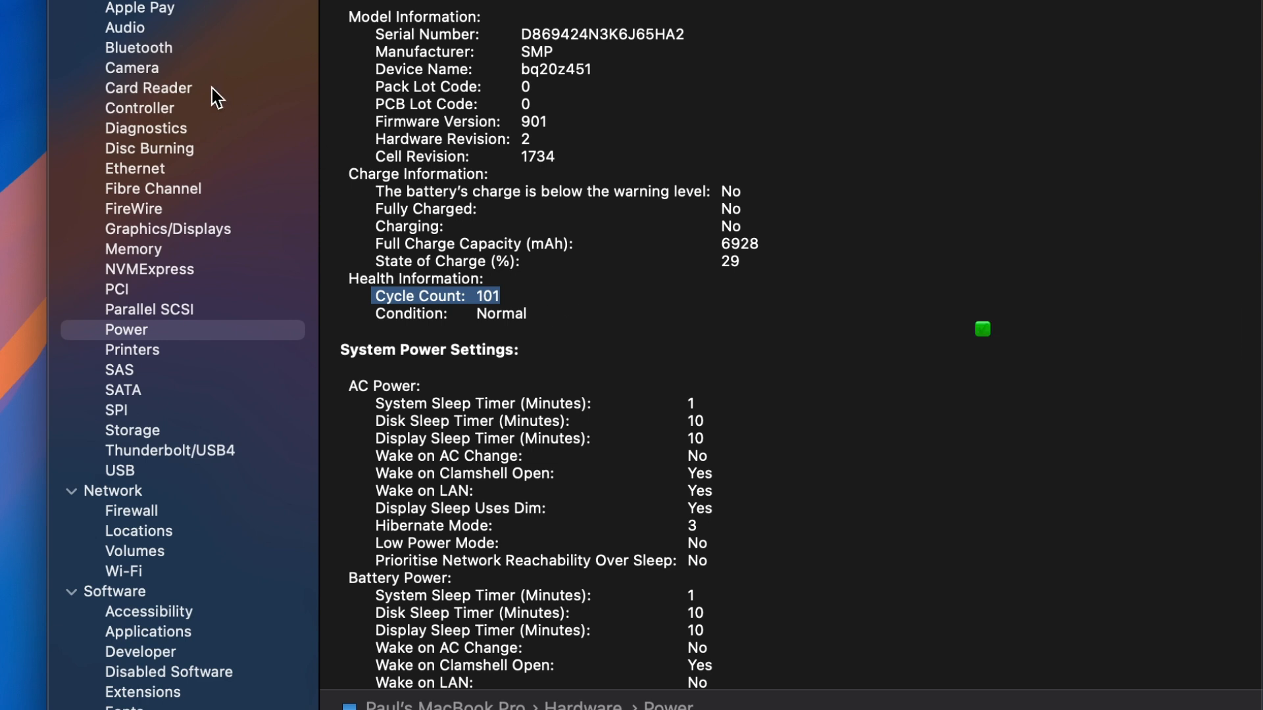